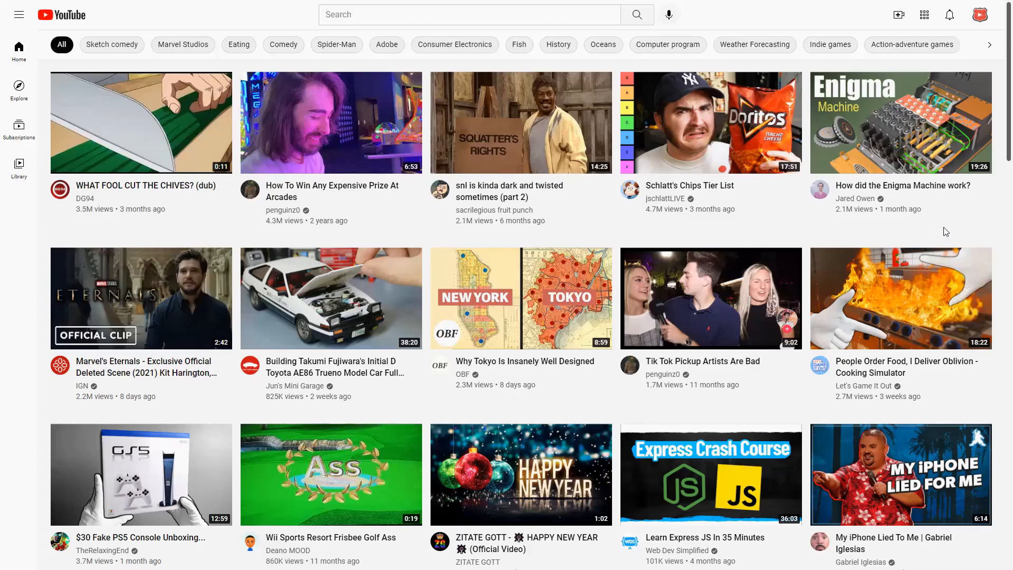
mouse_move(909, 234)
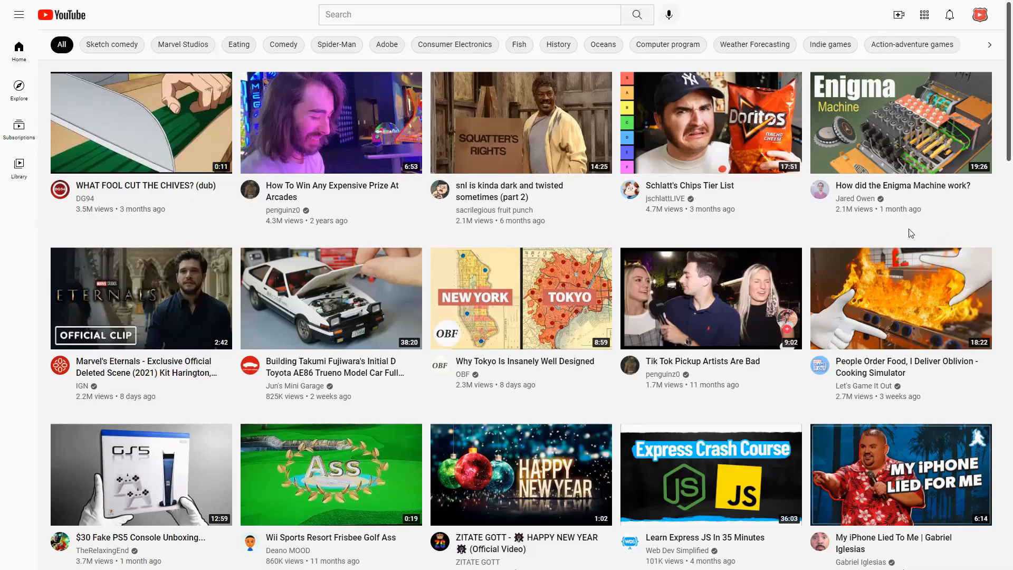
mouse_move(915, 236)
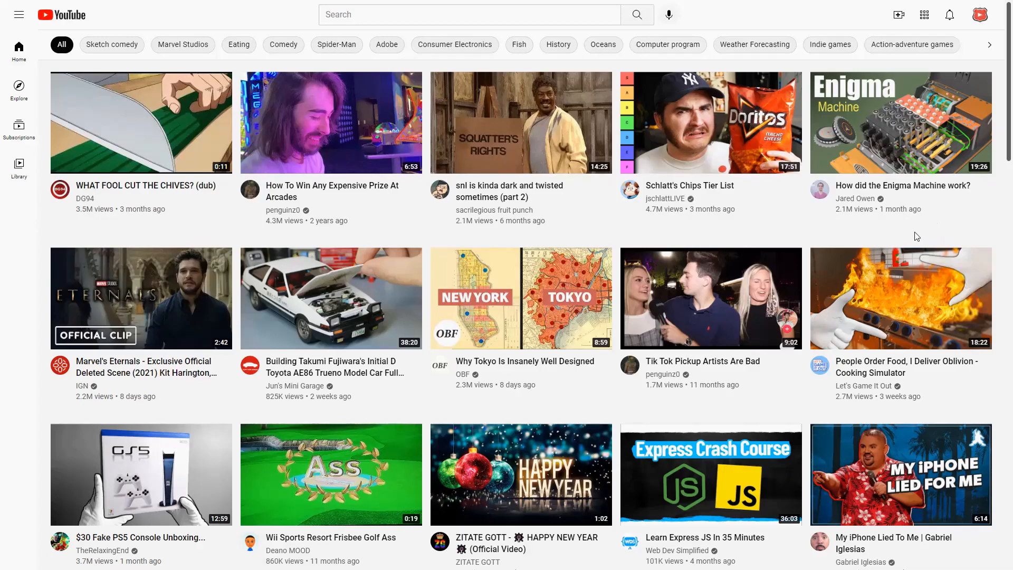
mouse_move(910, 232)
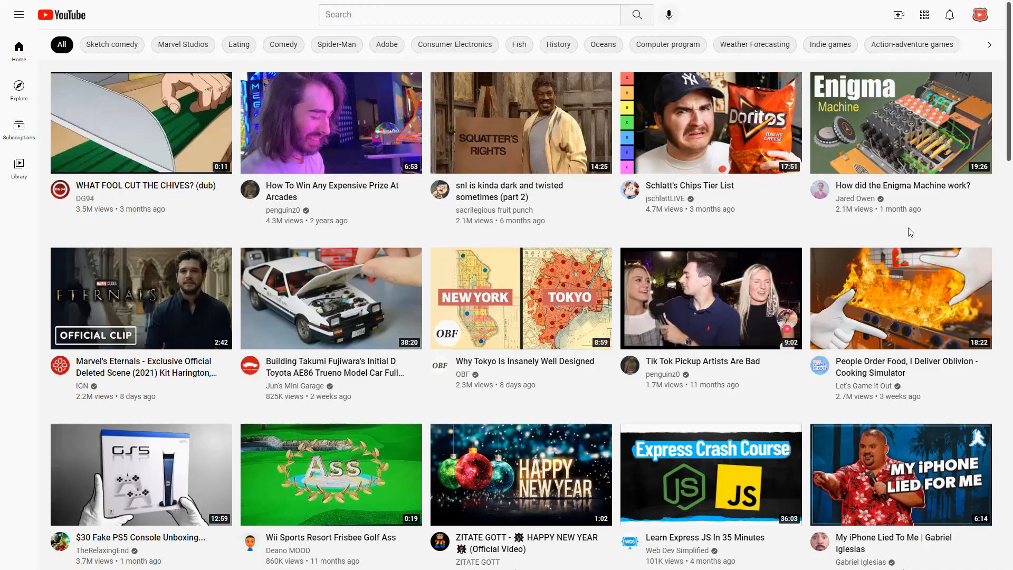
Search YouTube for 'inline playback youtube feature' and scroll down through the results.
click(469, 14)
text(inline playback youtube feature)
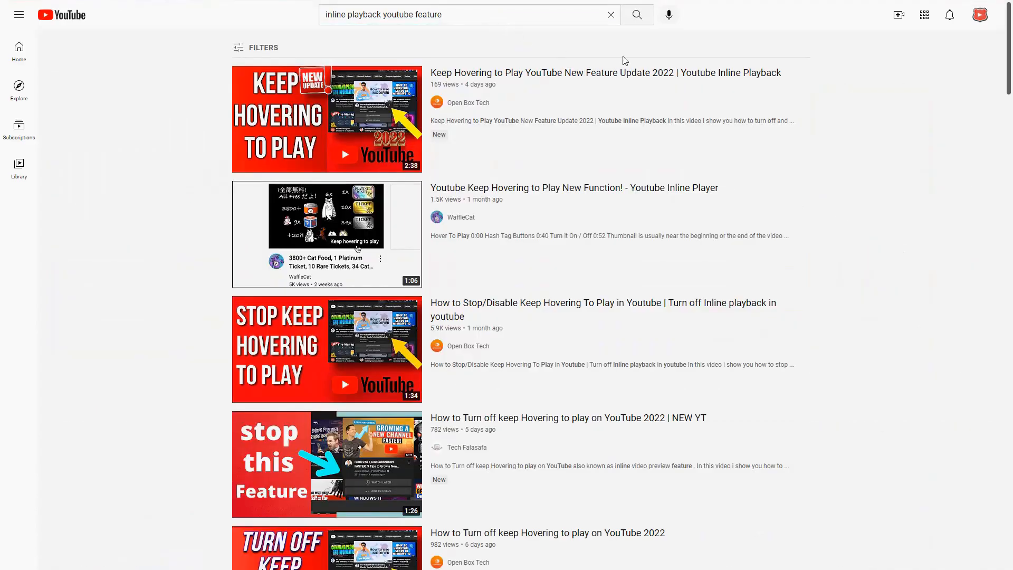
mouse_move(827, 171)
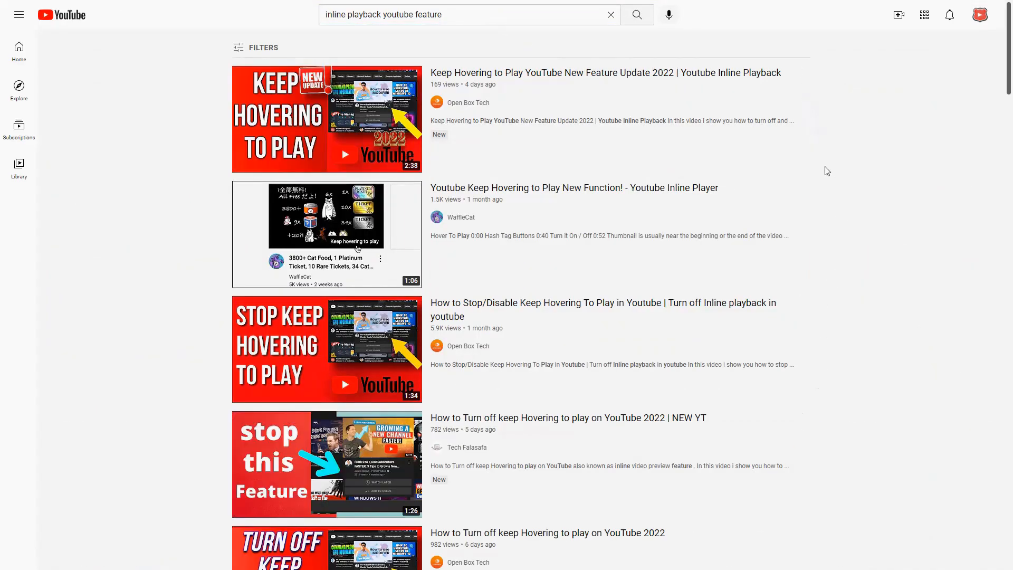
scroll(down, 3)
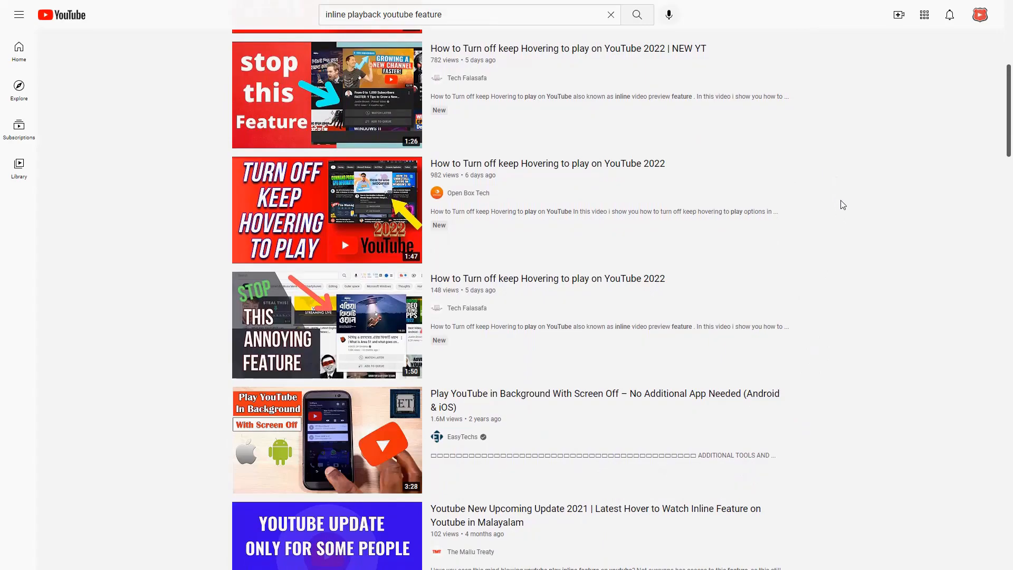
mouse_move(880, 264)
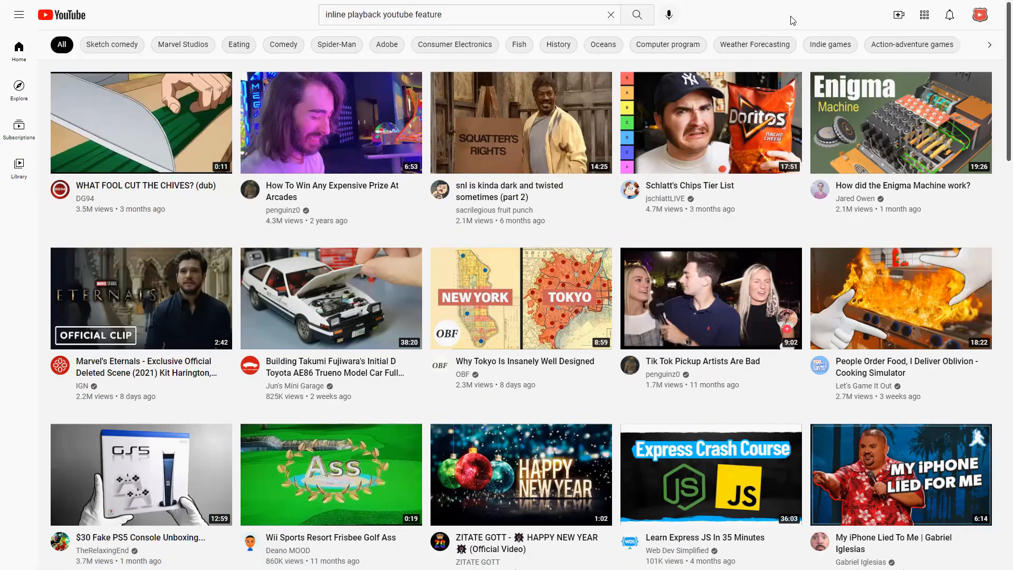
mouse_move(732, 24)
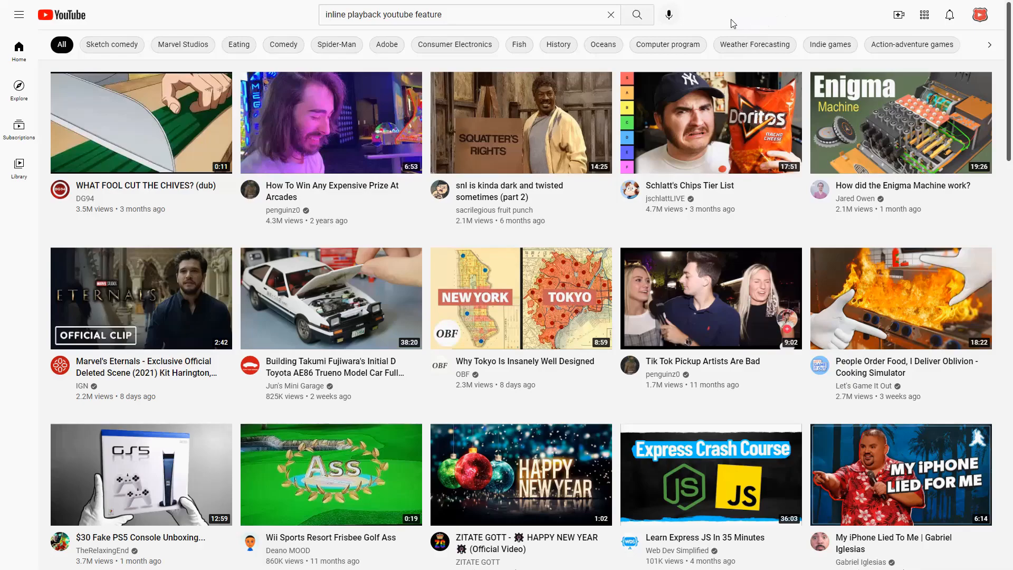
mouse_move(706, 144)
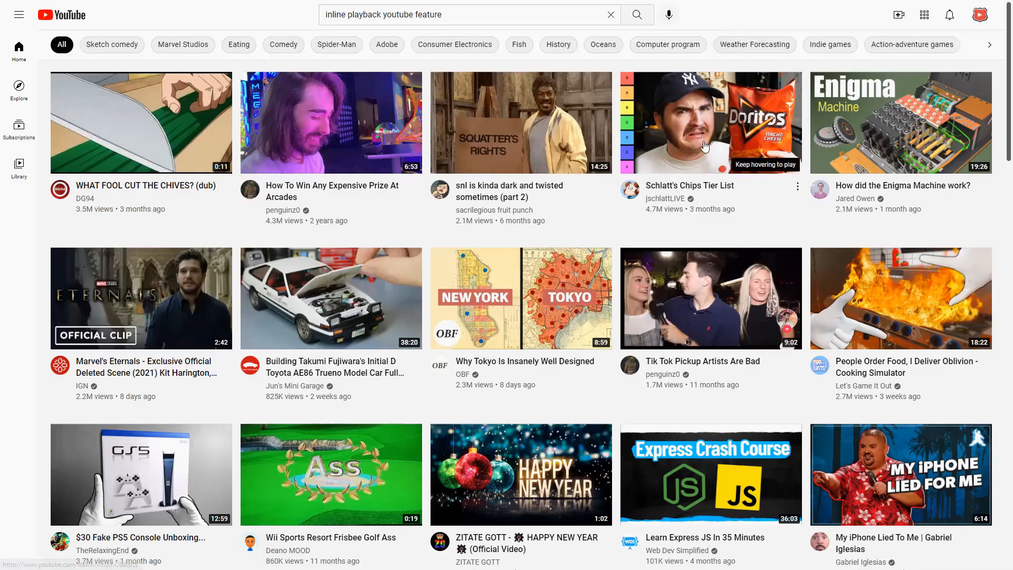
mouse_move(710, 122)
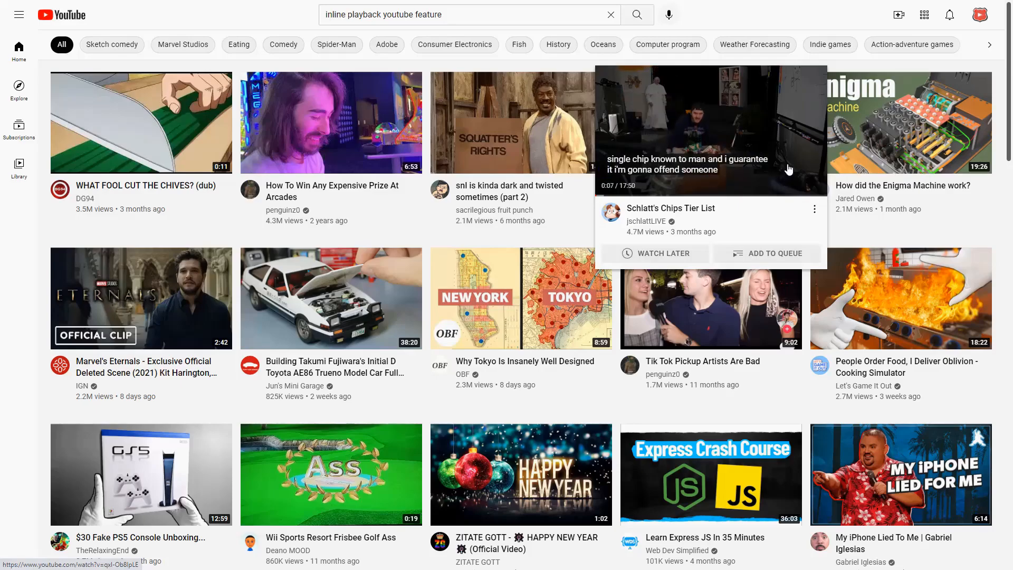
mouse_move(817, 62)
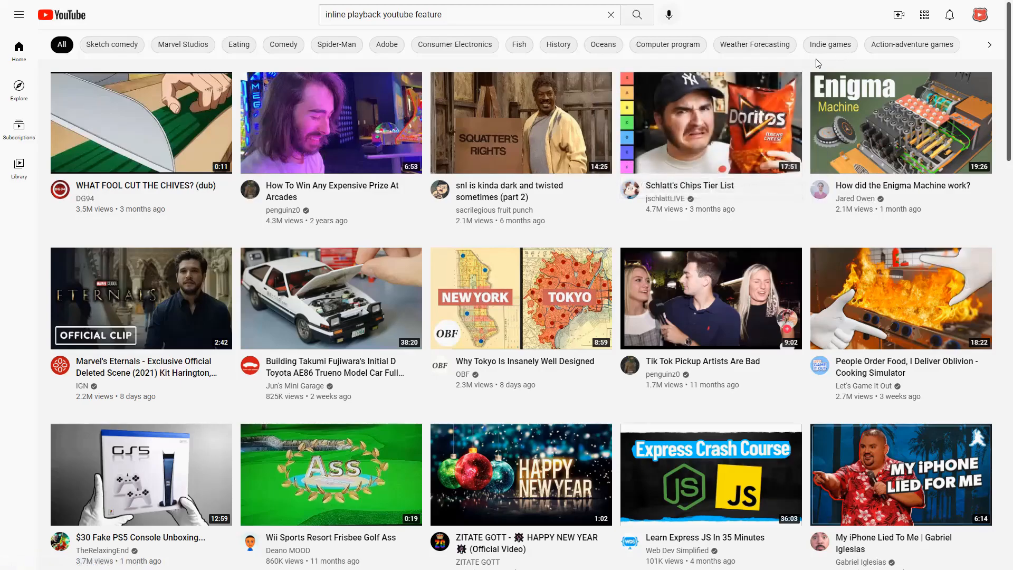
mouse_move(710, 122)
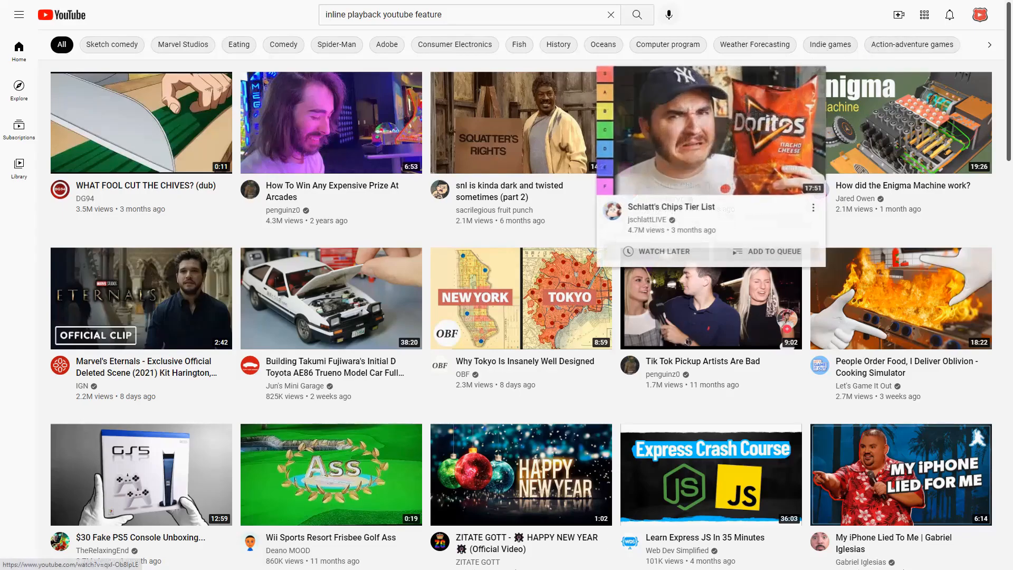
mouse_move(567, 67)
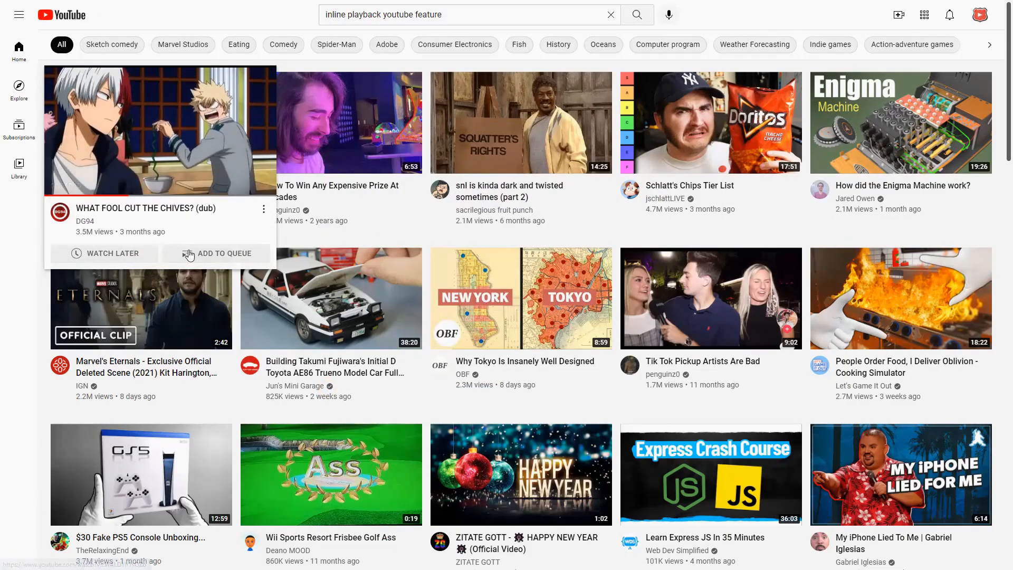
mouse_move(379, 242)
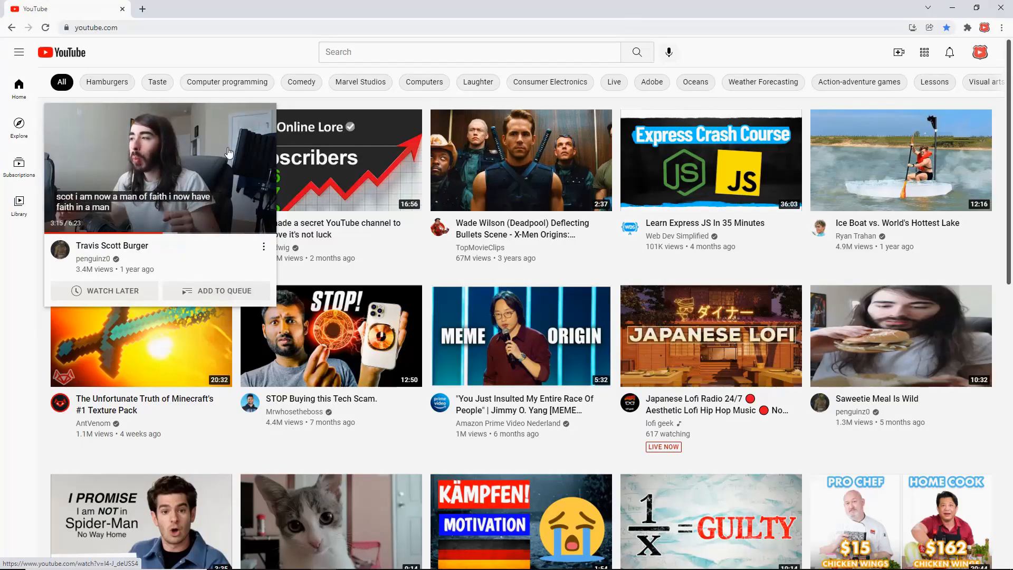
Open the Travis Scott Burger video, then return to the home feed.
click(159, 167)
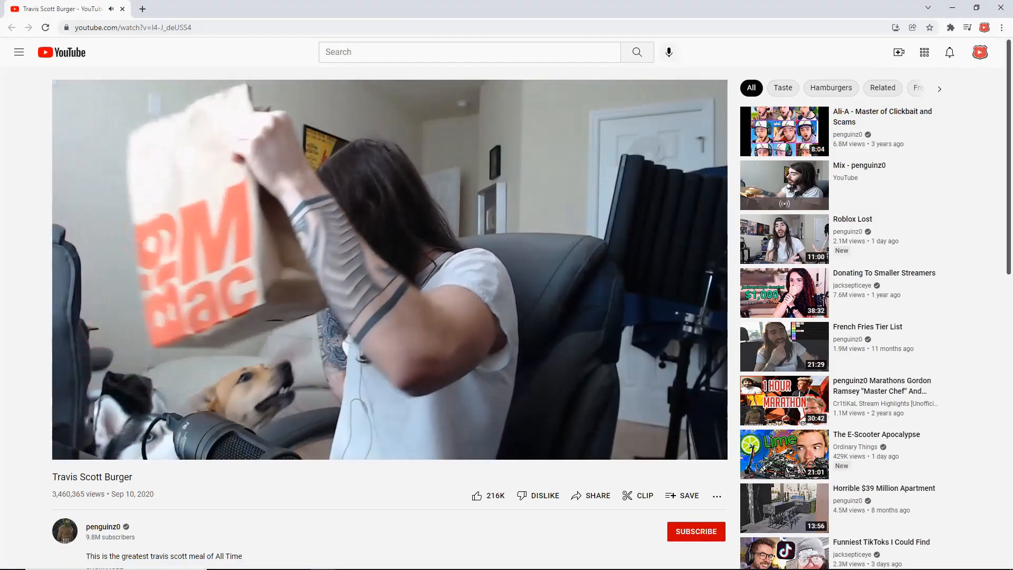
click(60, 52)
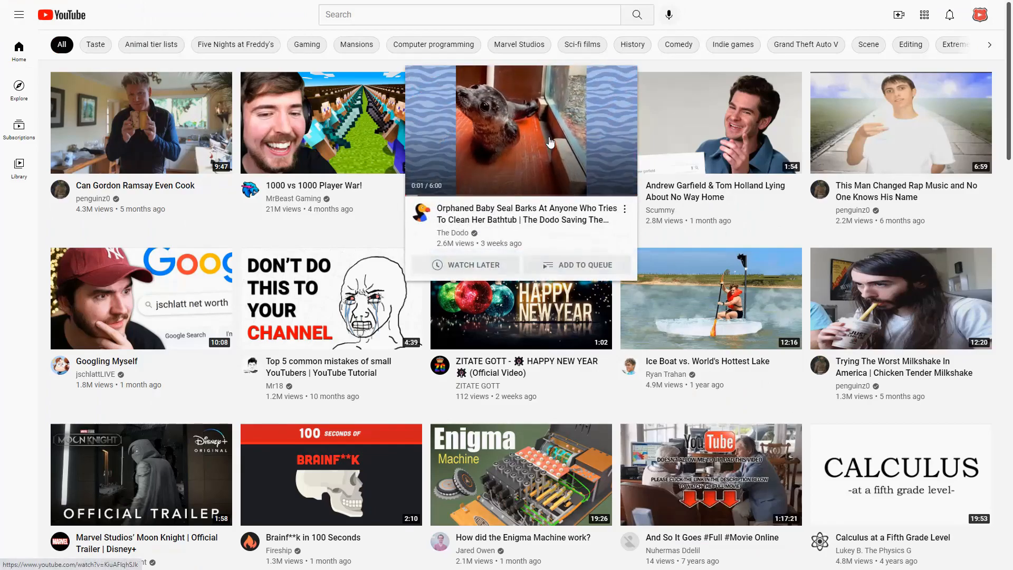
mouse_move(549, 129)
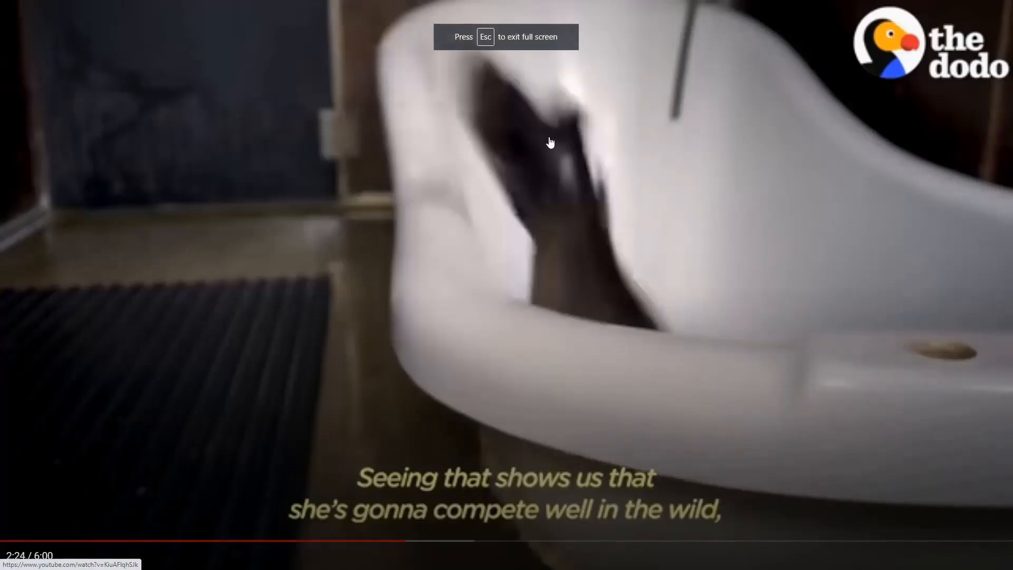
mouse_move(327, 520)
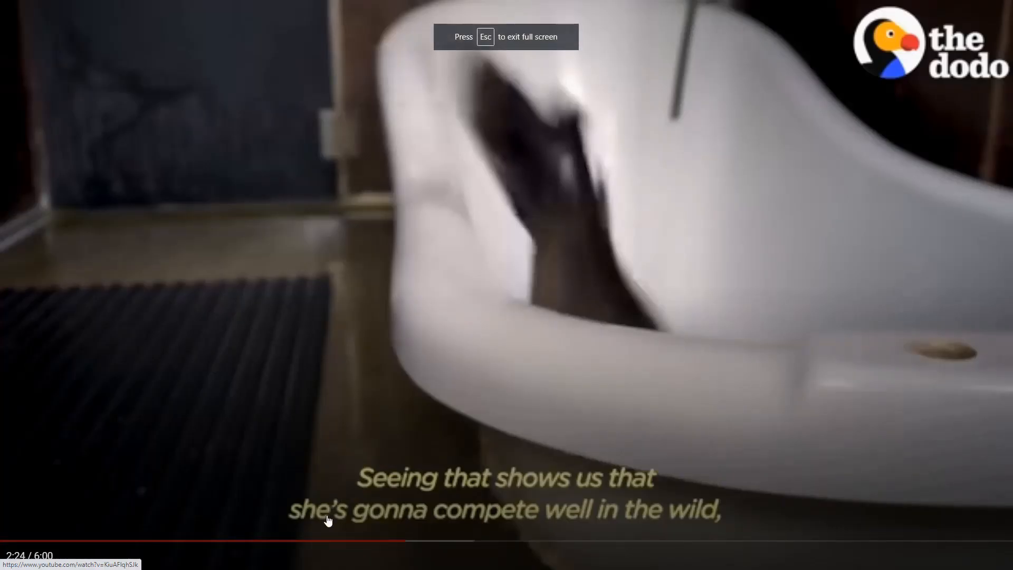
mouse_move(541, 83)
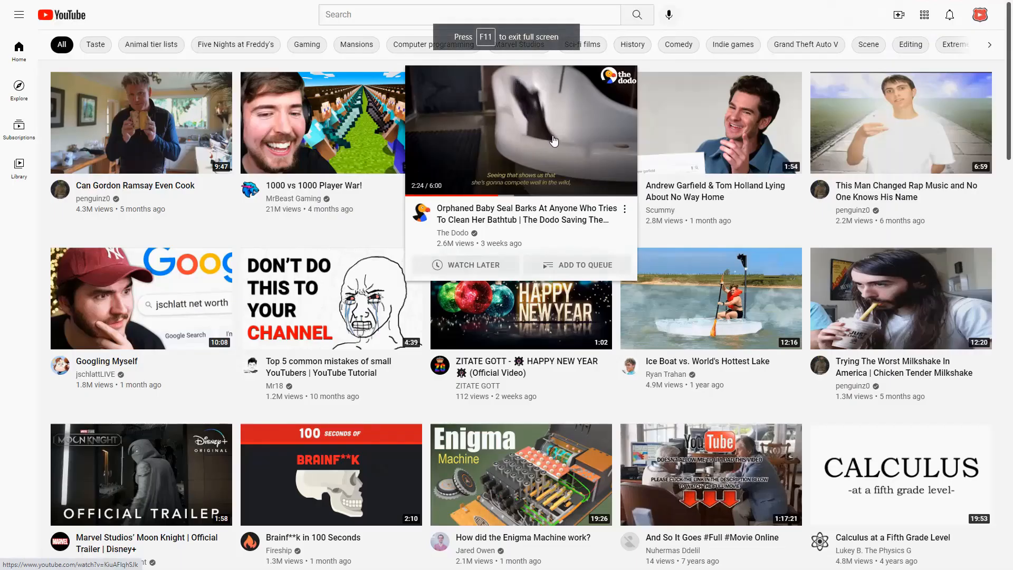
mouse_move(559, 145)
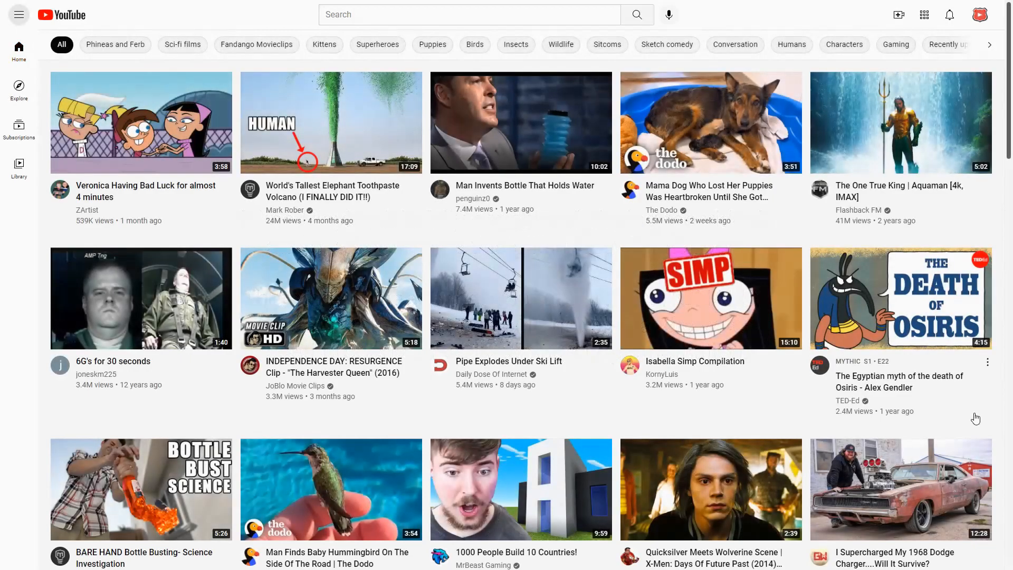
mouse_move(636, 252)
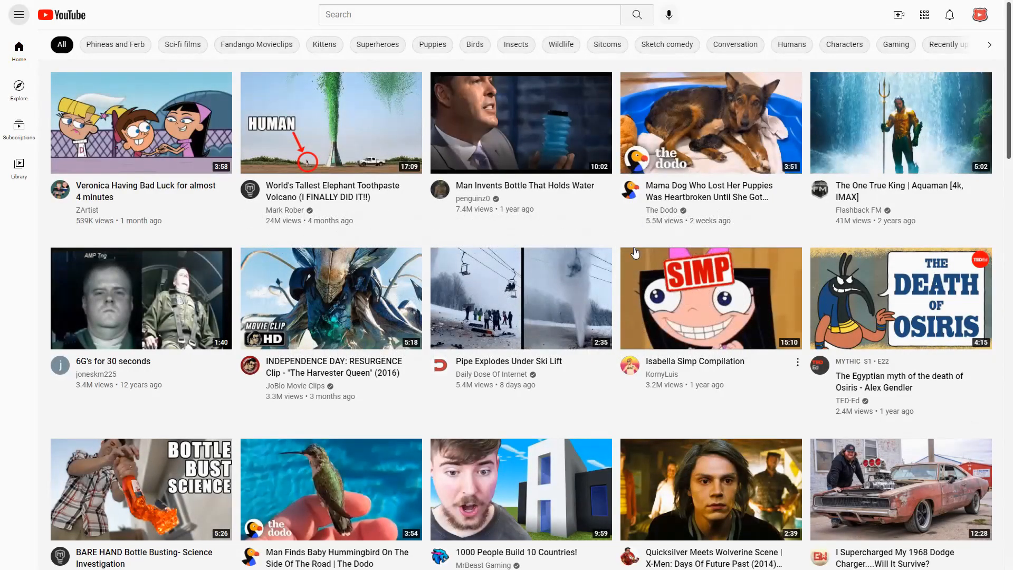
Open The Dodo's Mama Dog video, pause it, and scroll down to the comments.
click(710, 122)
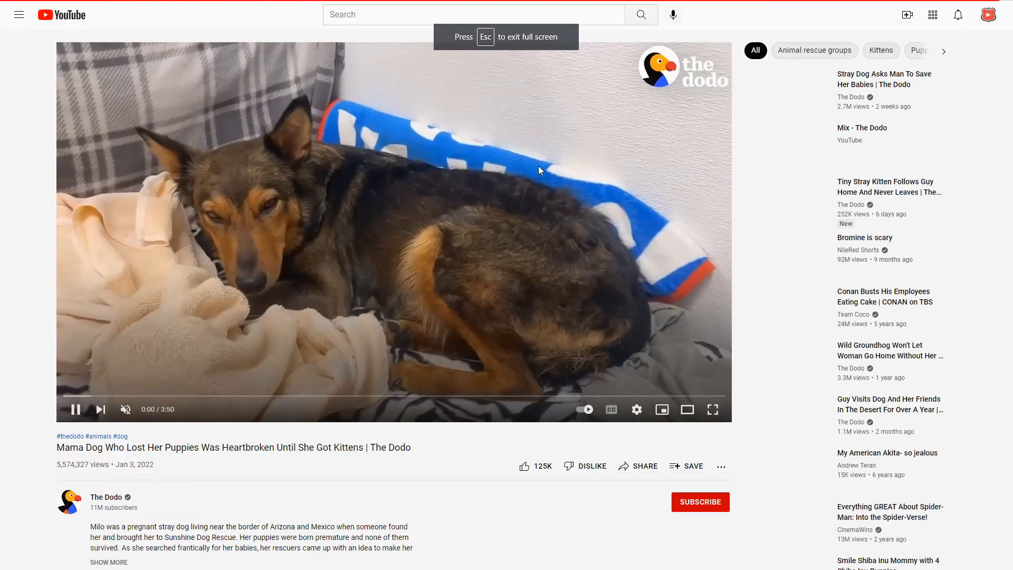
click(75, 409)
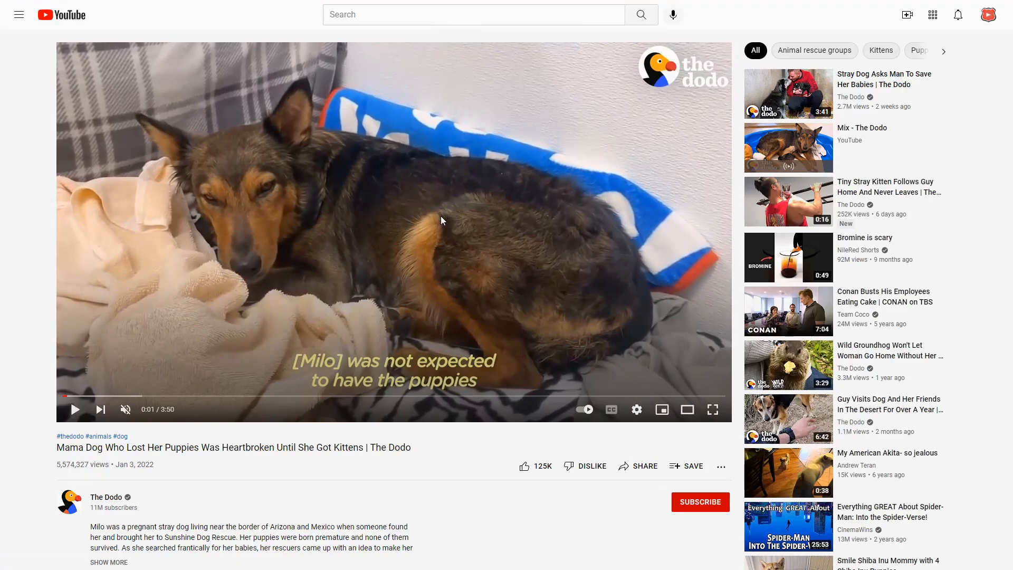
mouse_move(443, 219)
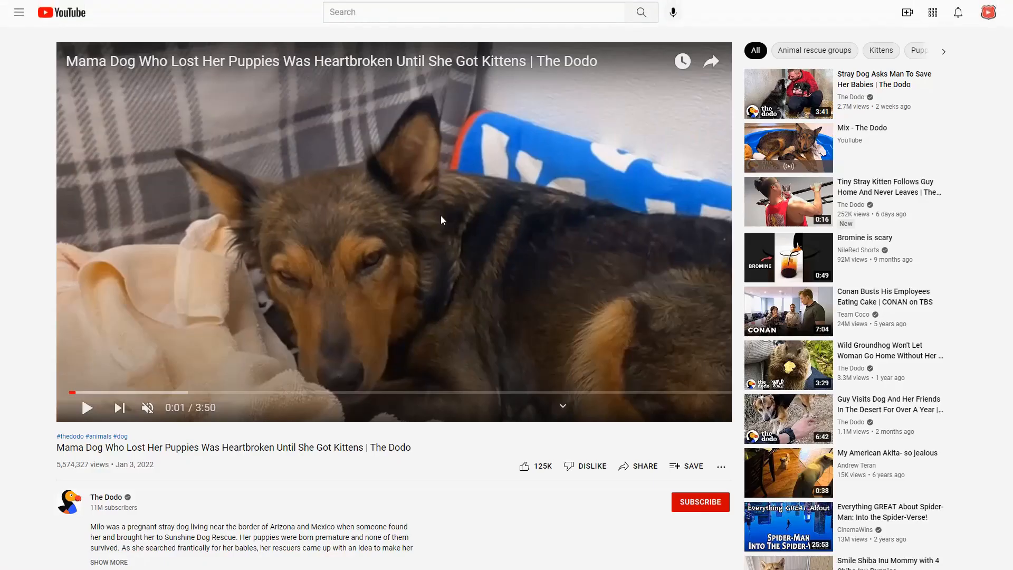
scroll(down, 3)
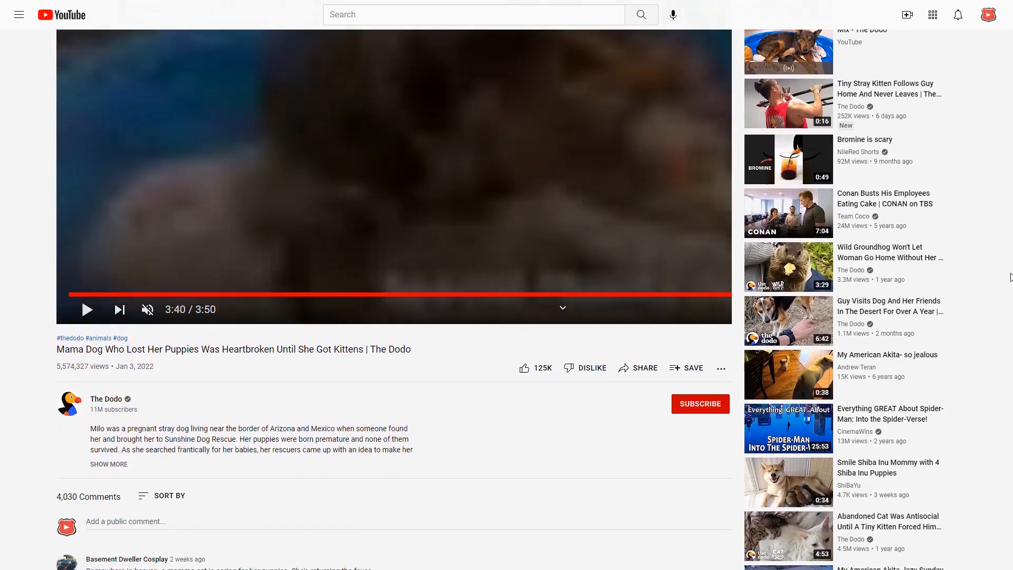
click(72, 295)
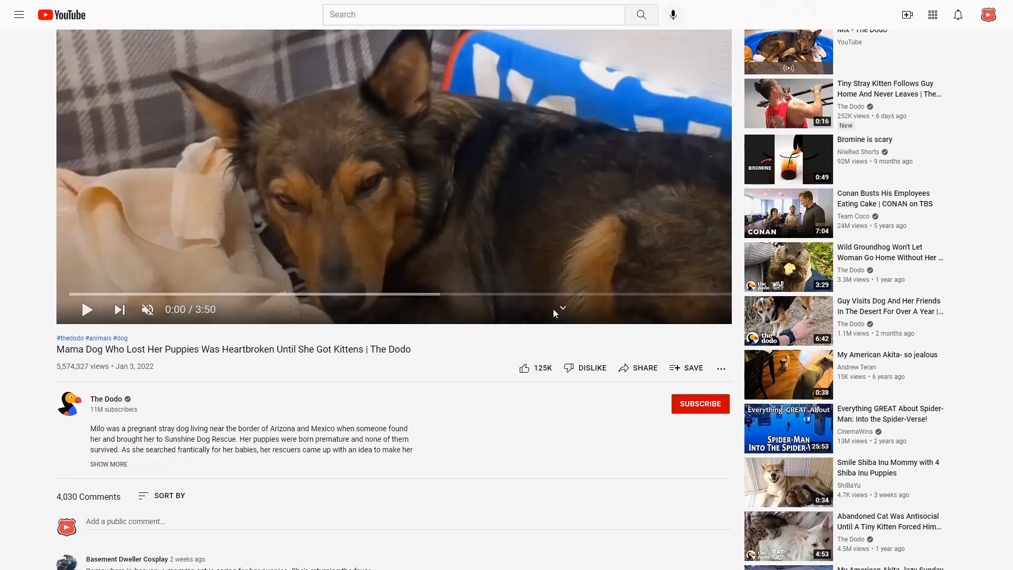
mouse_move(396, 347)
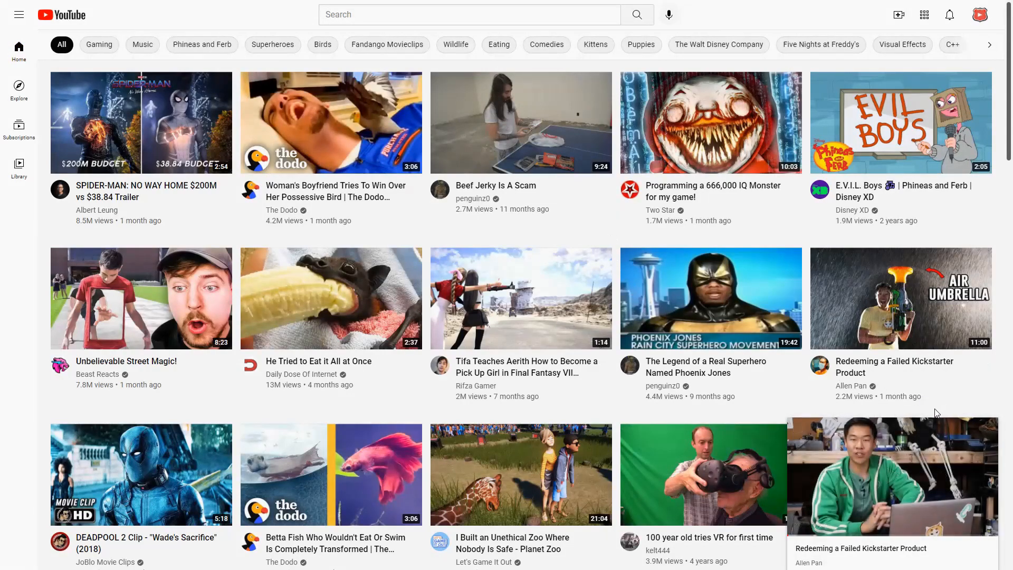
mouse_move(791, 411)
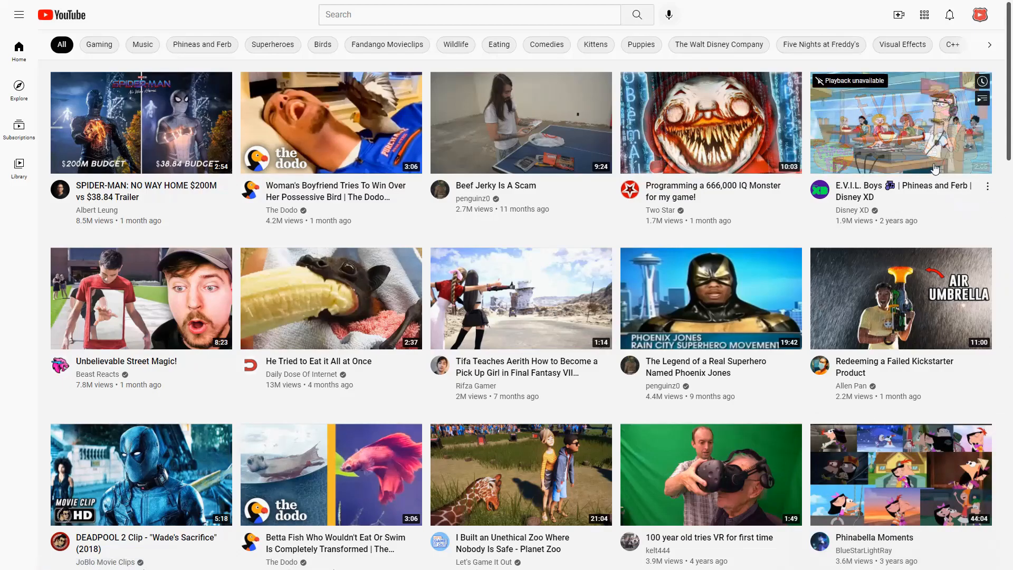
mouse_move(901, 122)
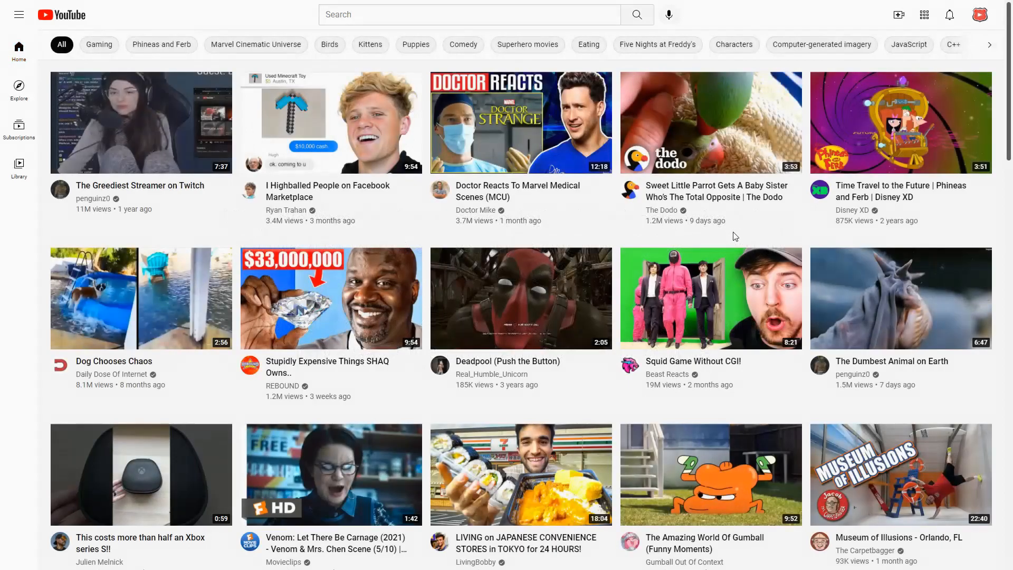
Switch off the Inline playback toggle in Settings' Playback and performance page.
click(979, 14)
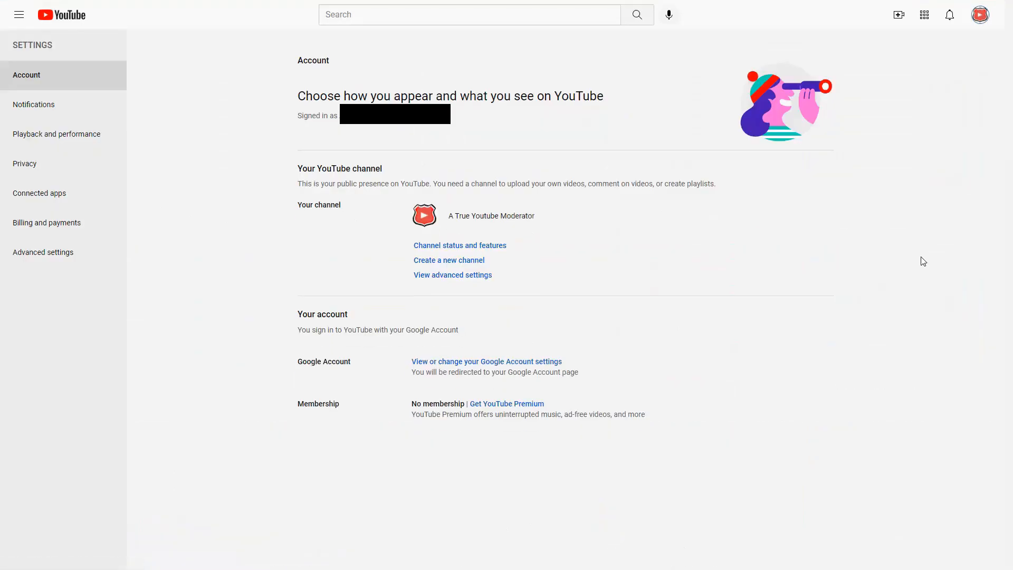
click(56, 133)
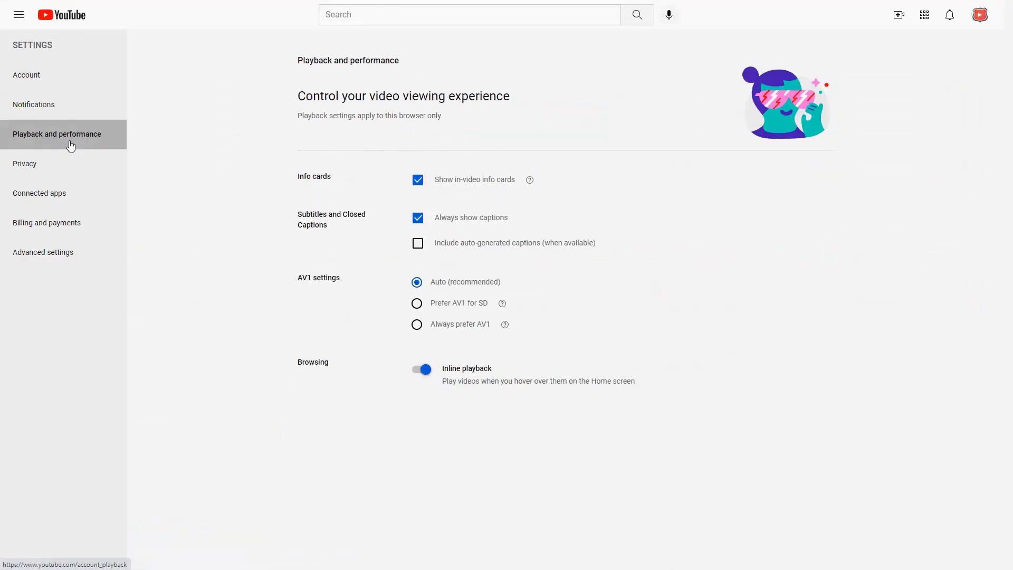
click(420, 368)
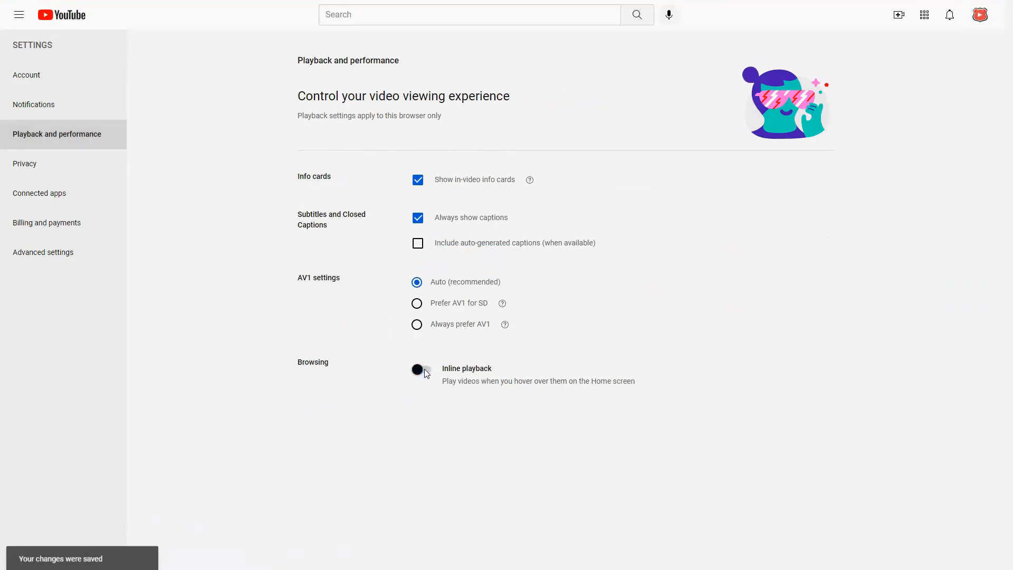
click(419, 370)
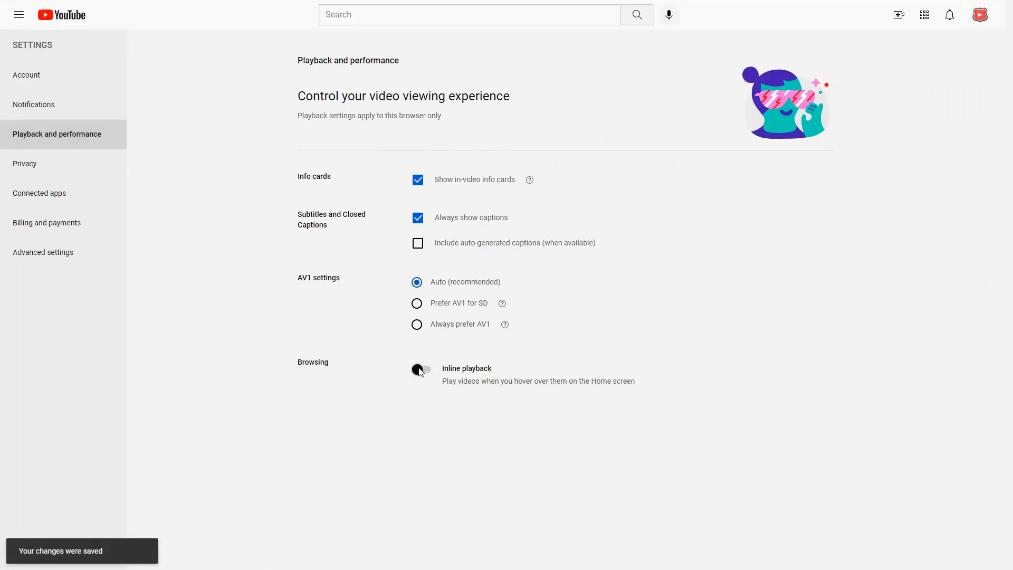